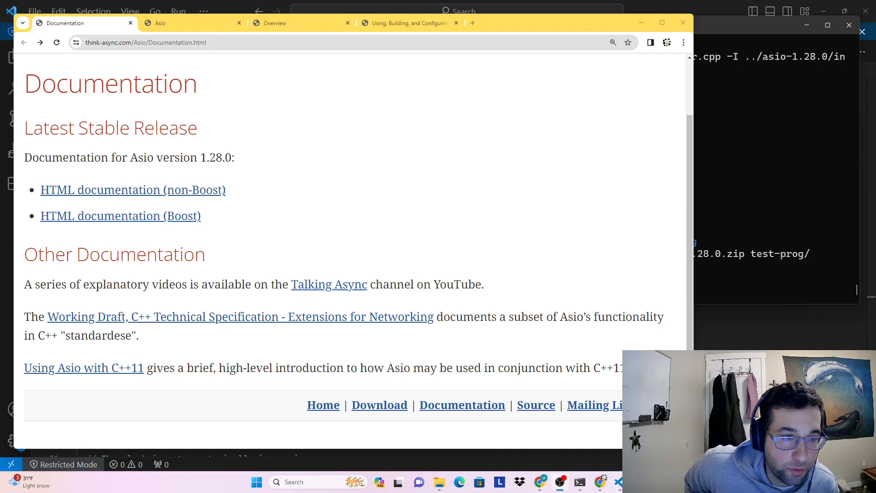
mouse_move(474, 468)
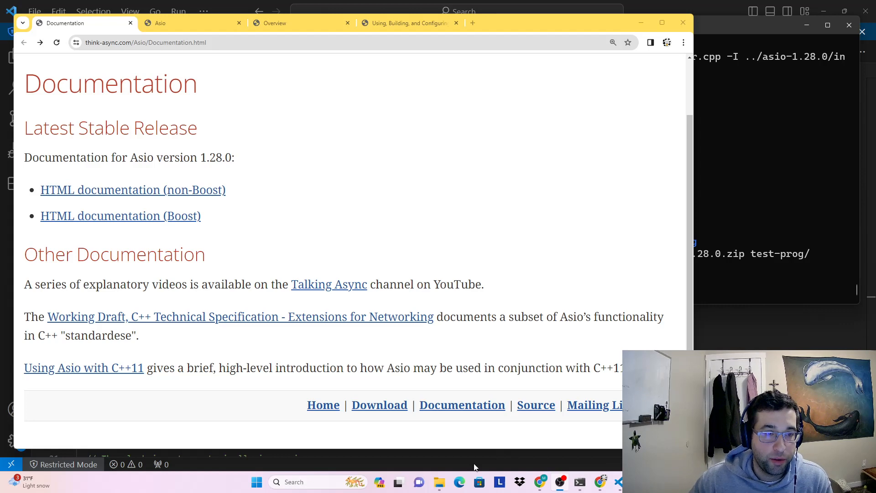
mouse_move(329, 161)
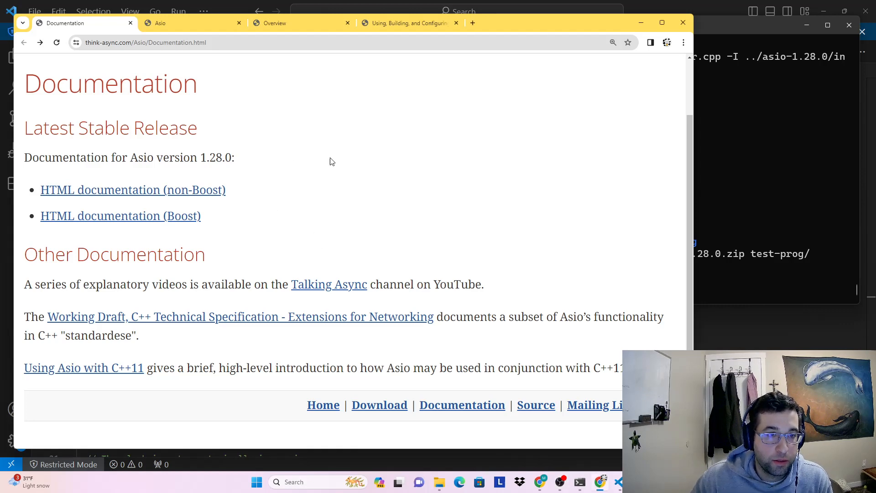
mouse_move(182, 201)
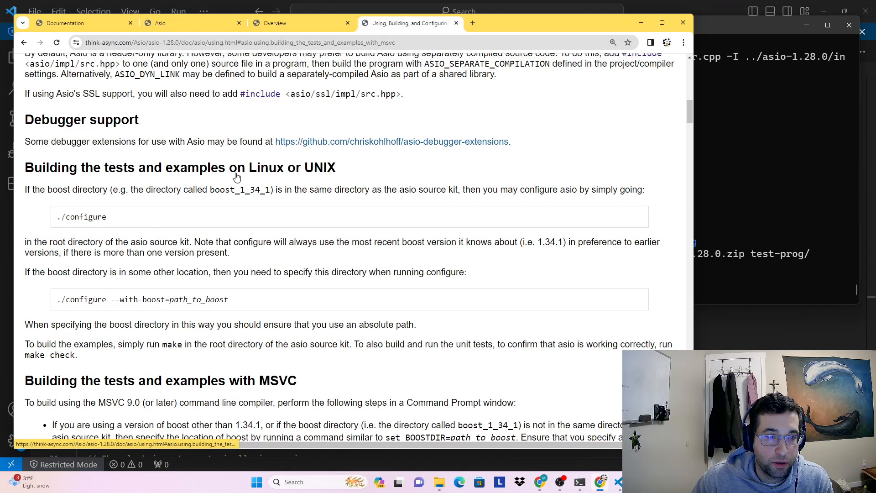
mouse_move(250, 201)
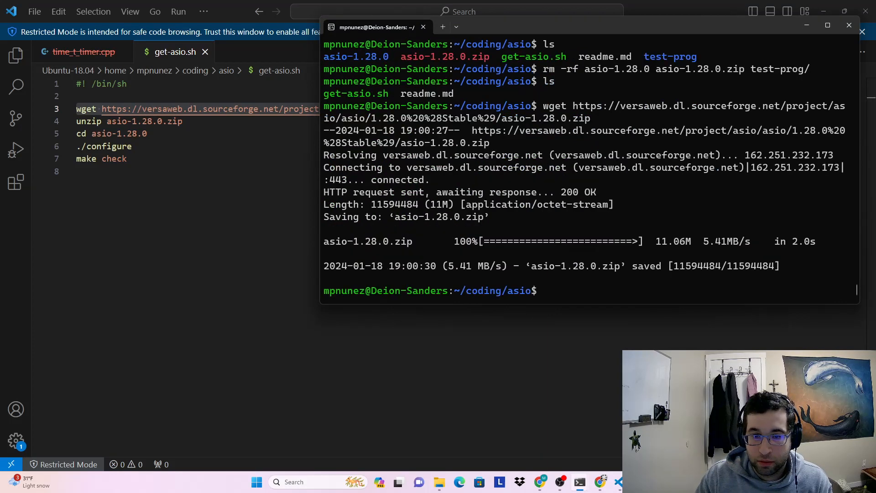
Step: Extract asio-1.28.0.zip with unzip and enter the extracted asio-1.28.0 folder
type("unzi")
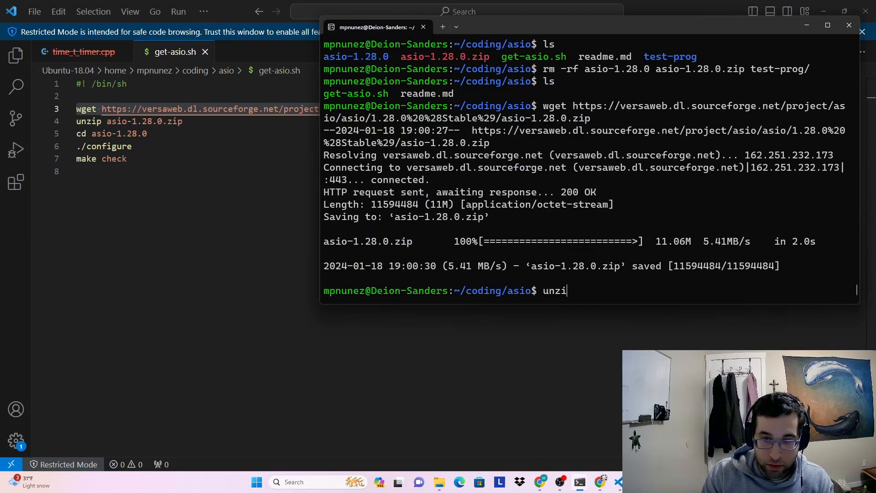
type("p as")
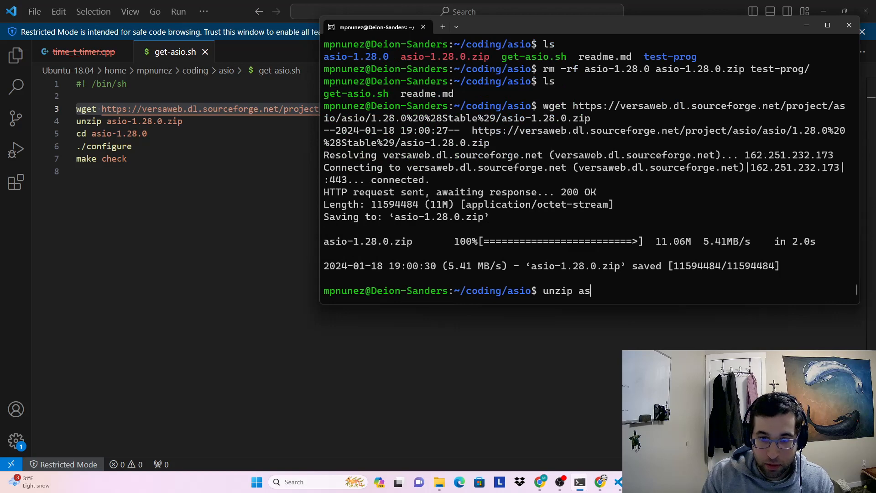
key("Return")
type("cd asio-1.28.0/")
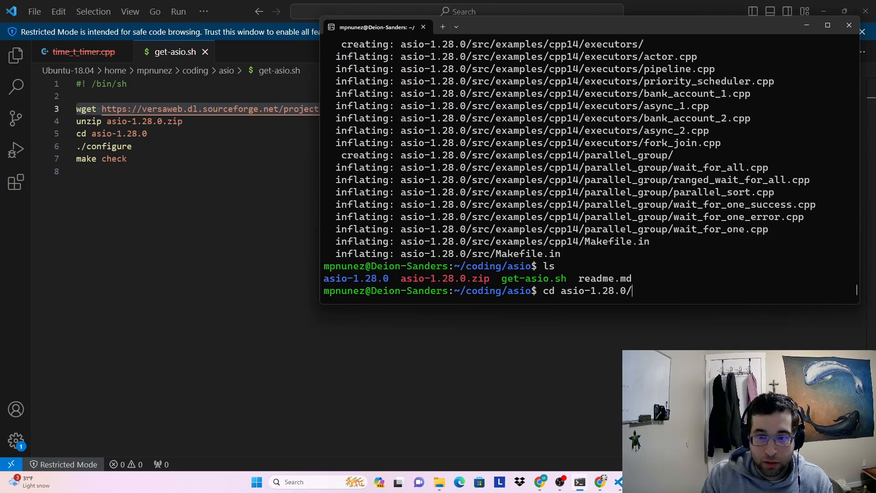
key("Return")
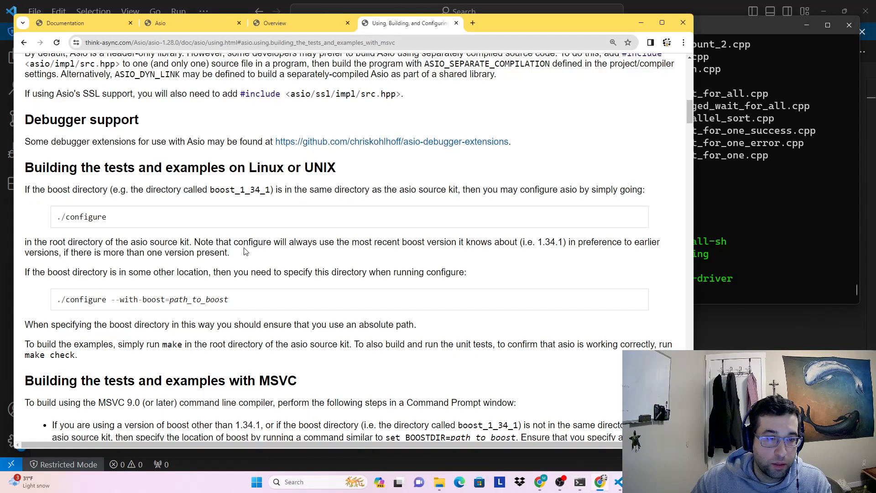
Step: Run ./configure inside asio-1.28.0 to generate the Makefiles for sources, tests and examples
double_click(81, 218)
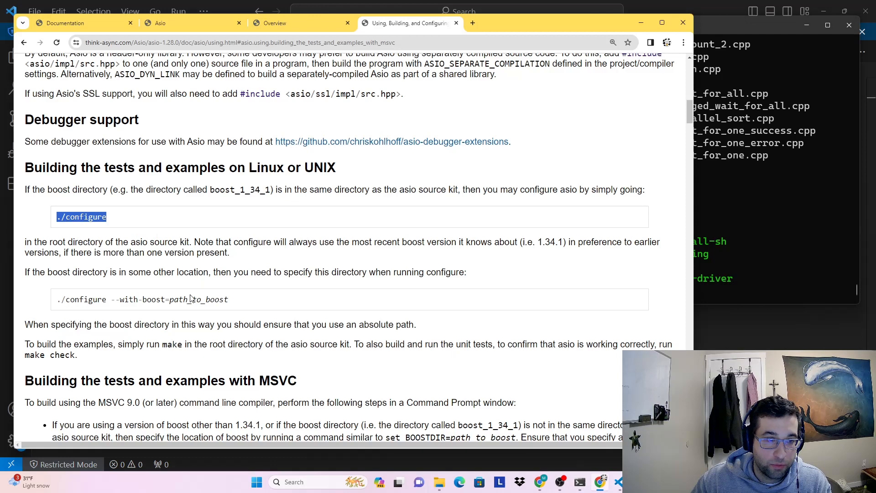
mouse_move(313, 220)
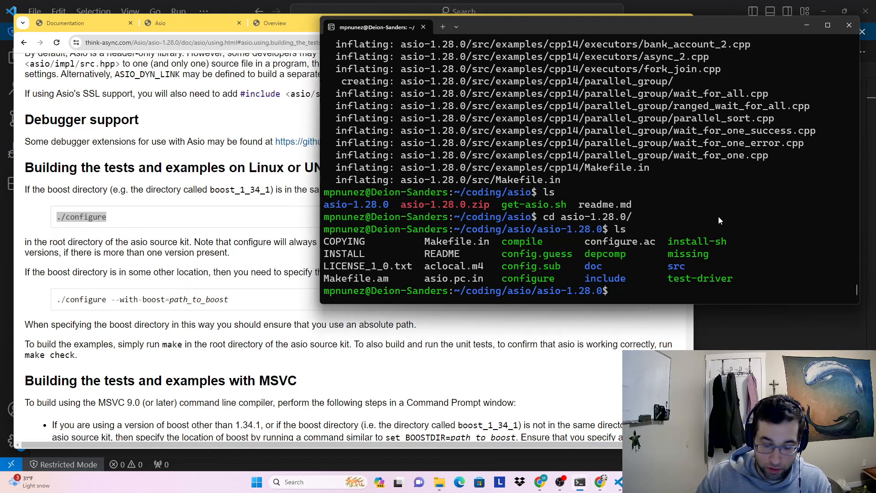
type("./config")
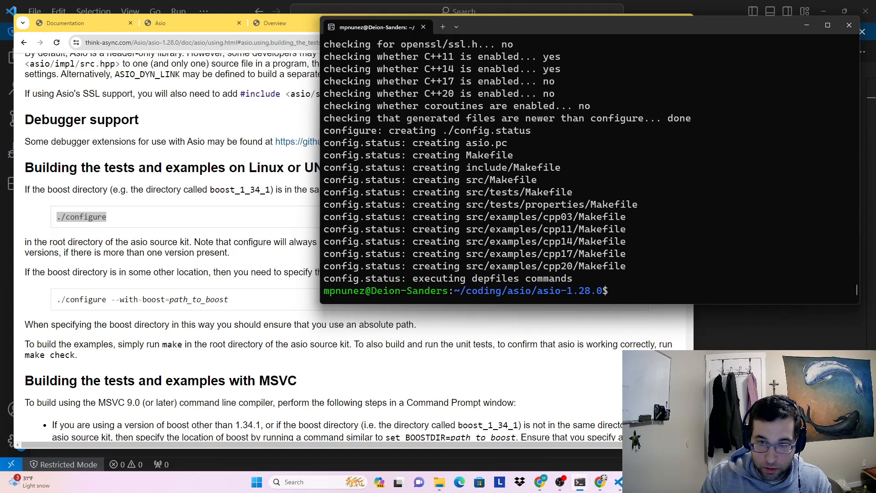
Step: List src/ and src/examples/ to see the example folders grouped by C++ standard
type("ls src/")
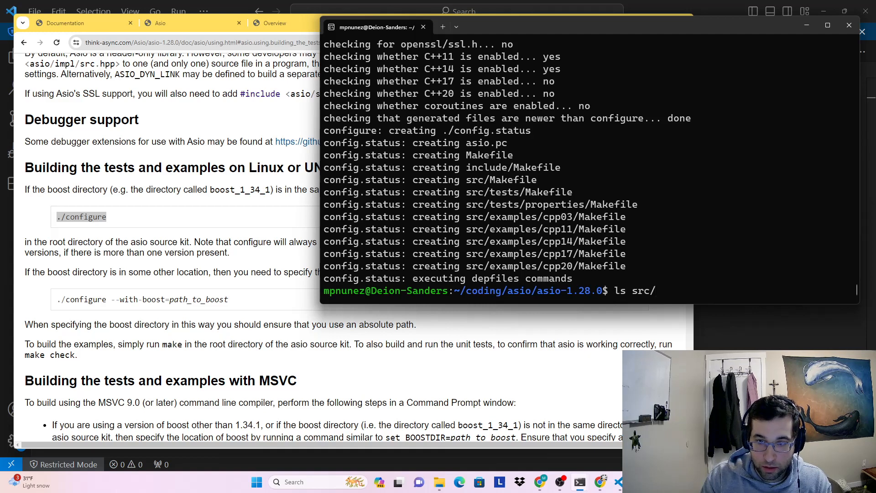
key("Return")
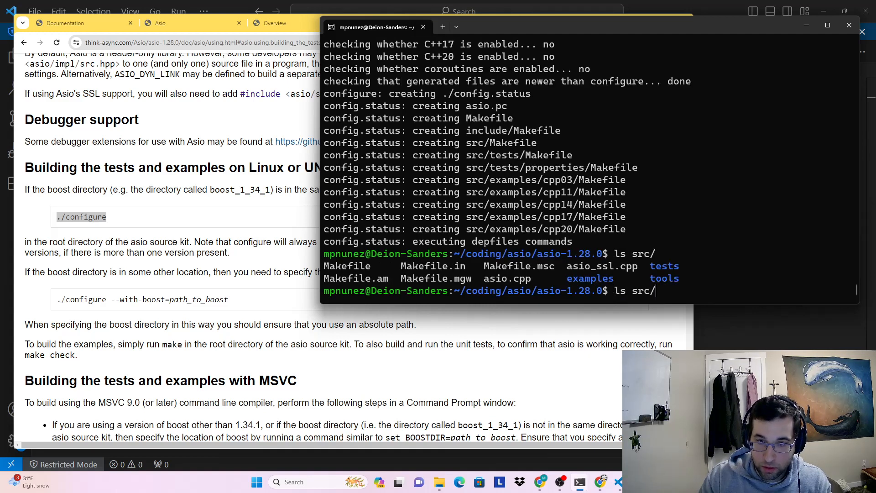
type("examples/")
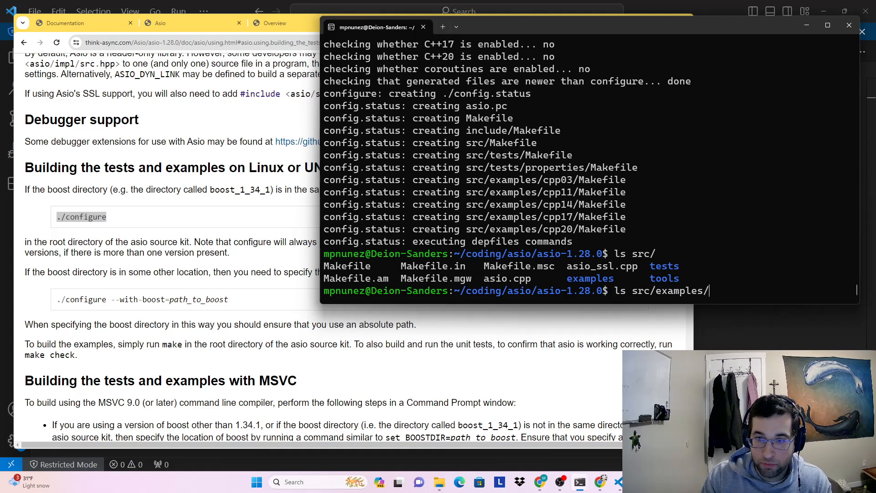
key("Return")
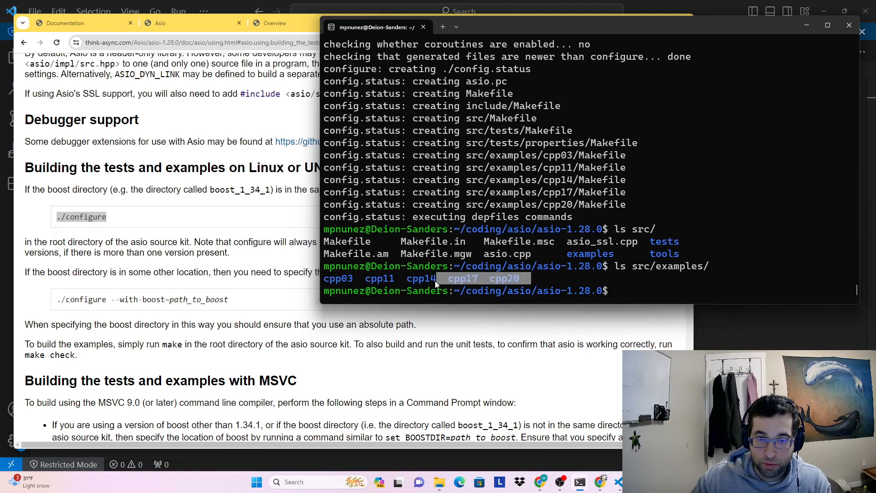
Step: List src/examples/cpp11/ showing timers, chat and echo, then aim ls at the timers folder
type("ls src/examples/")
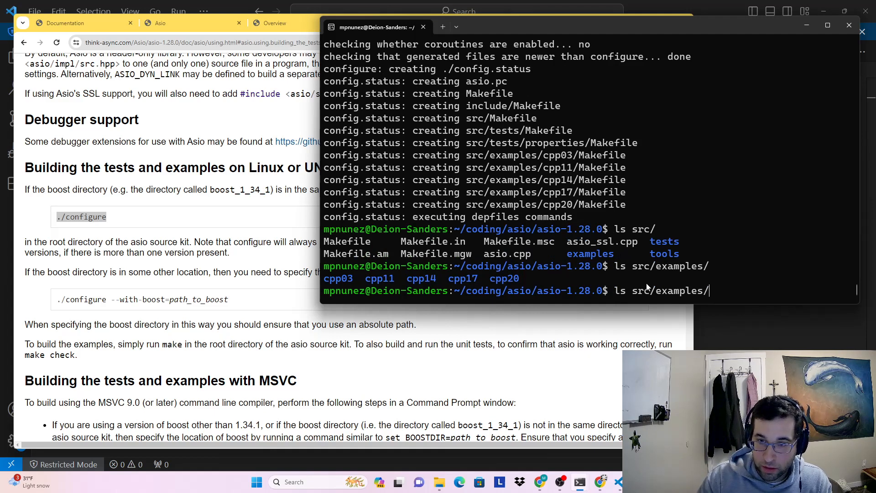
type("cpp")
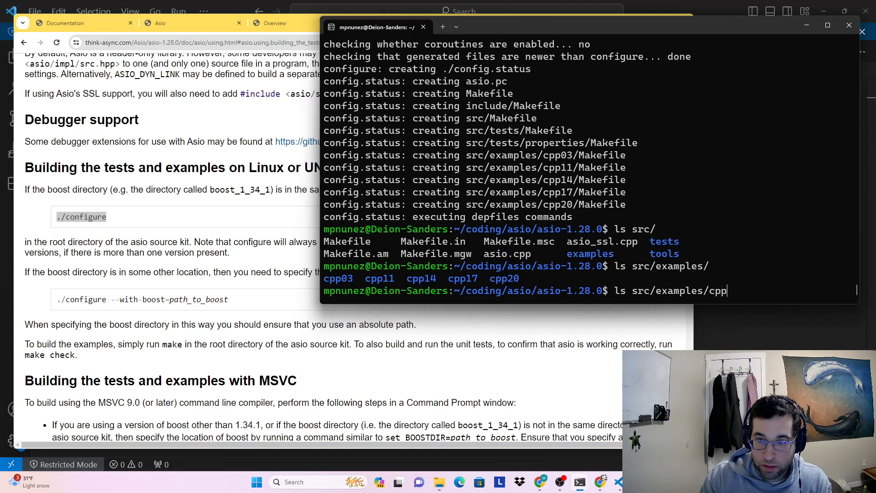
key("Return")
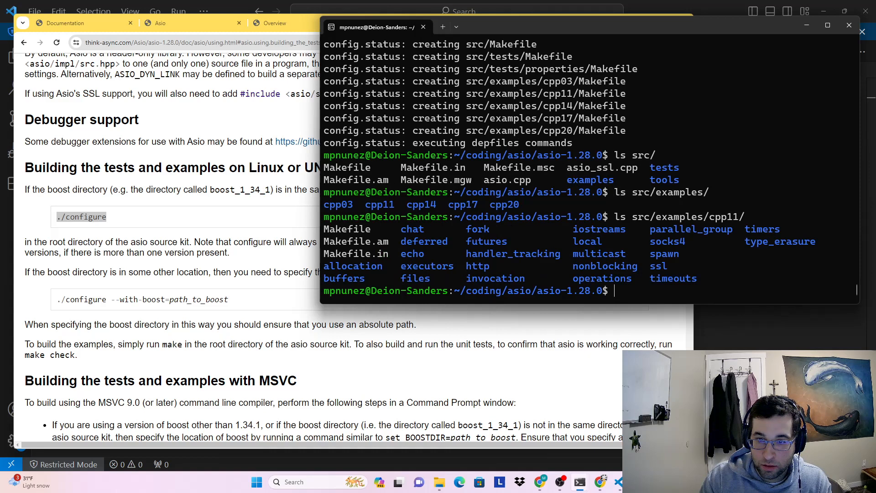
mouse_move(479, 220)
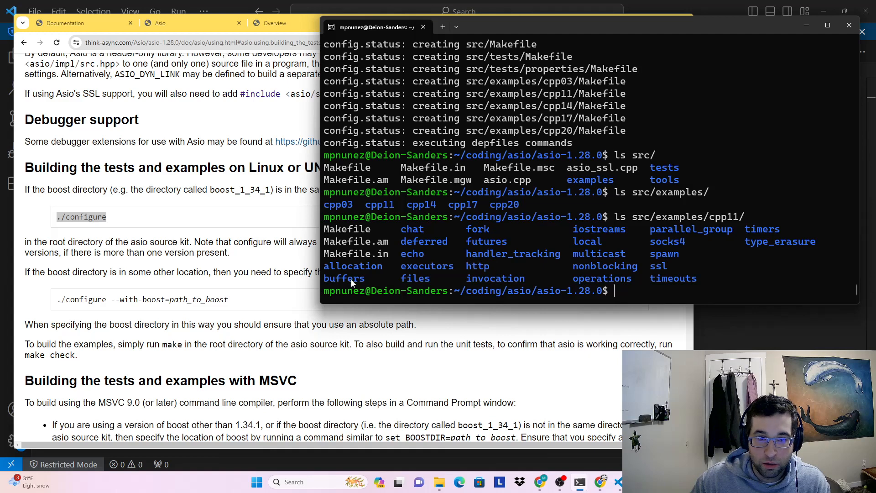
mouse_move(677, 271)
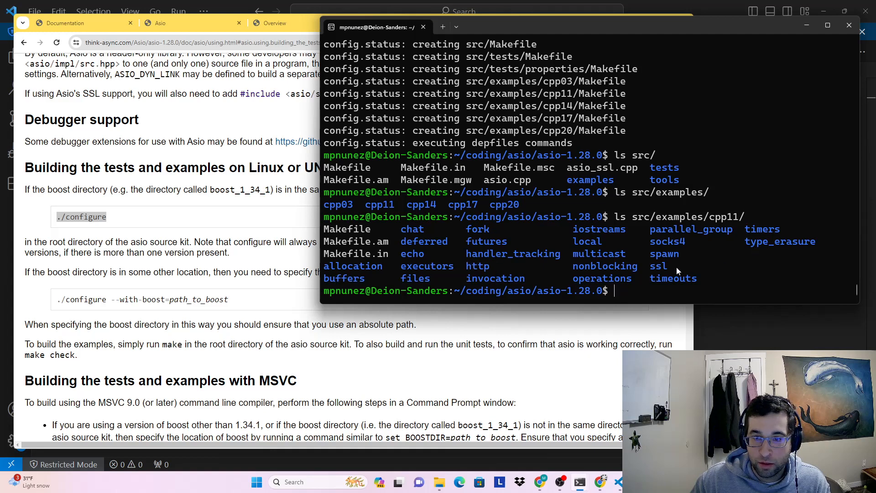
mouse_move(643, 259)
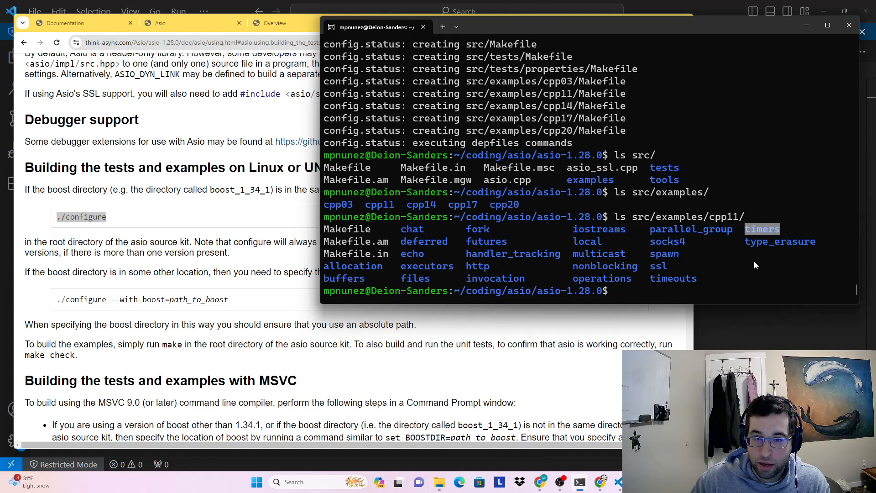
type("ls src/examples/cpp11/")
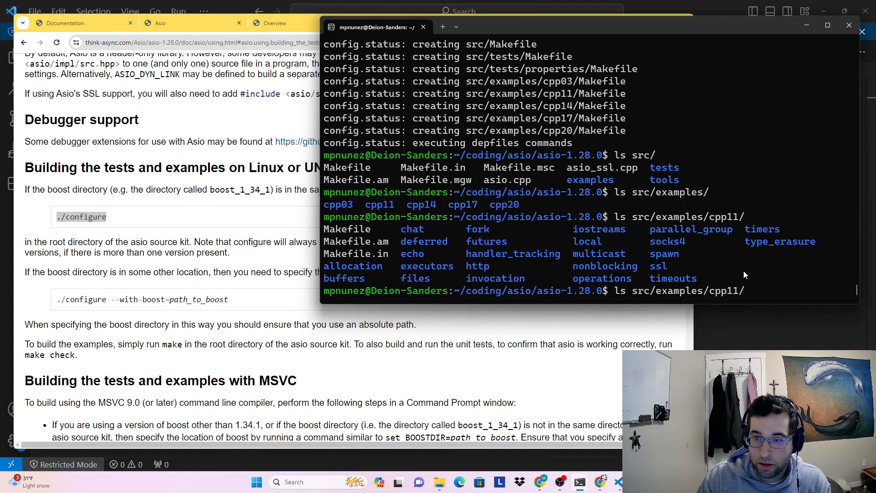
type("timers/")
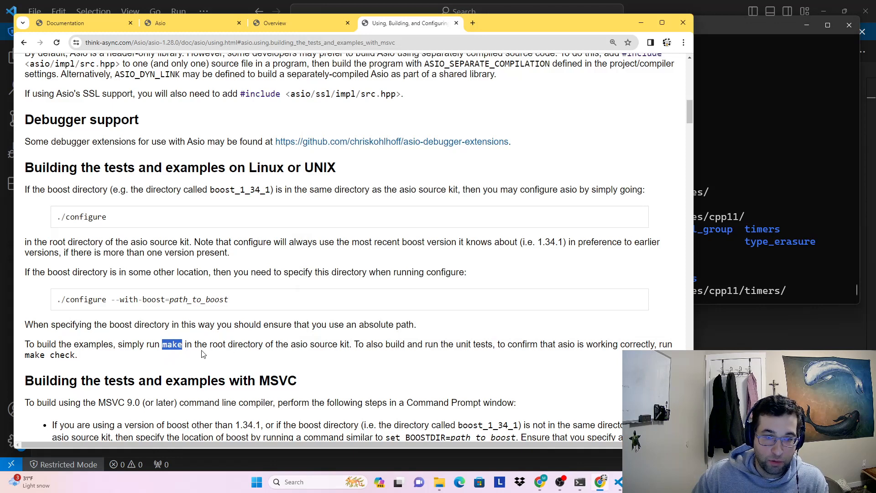
mouse_move(321, 369)
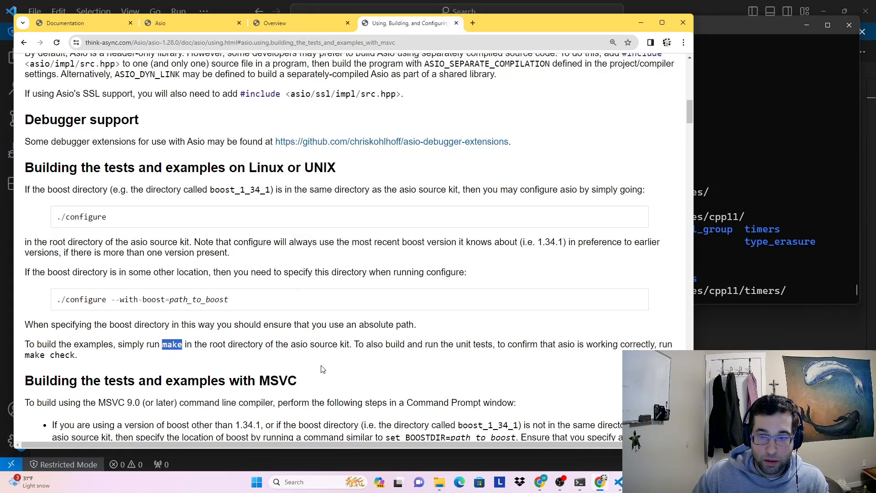
mouse_move(326, 369)
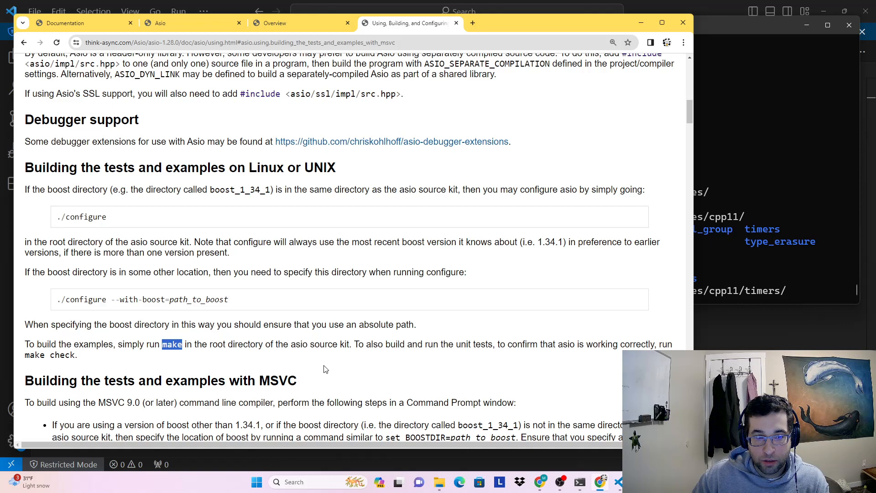
mouse_move(560, 357)
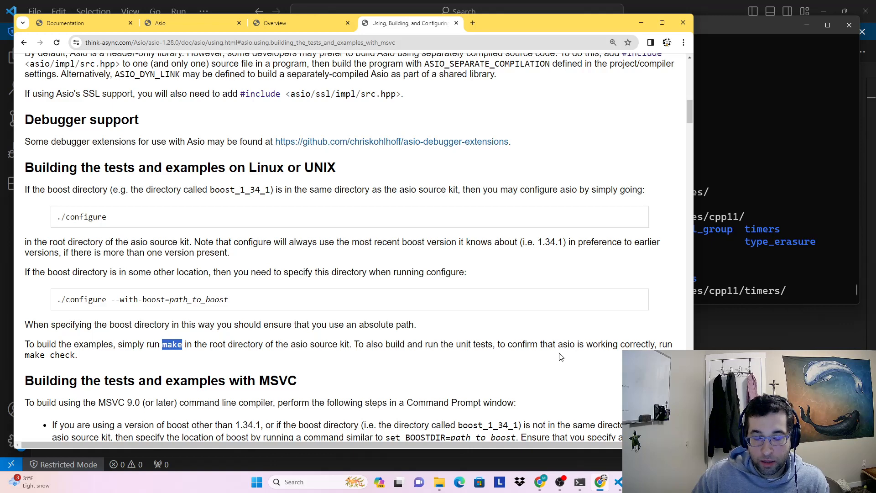
mouse_move(542, 362)
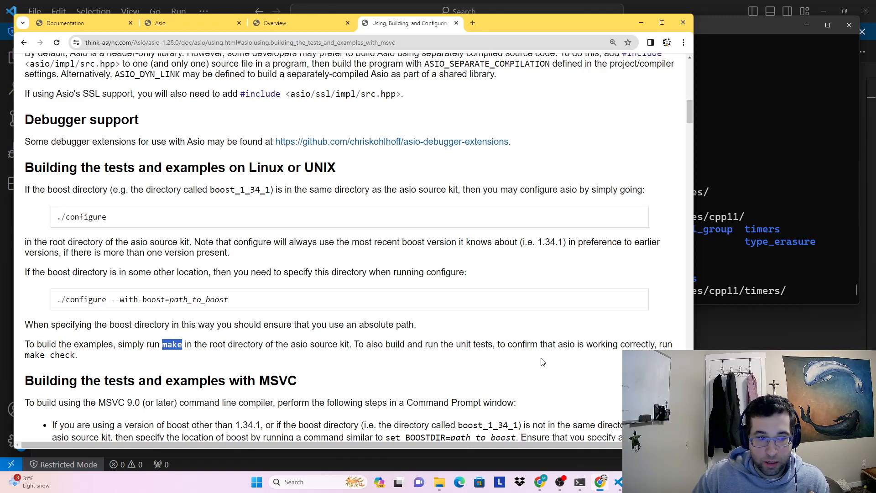
mouse_move(569, 360)
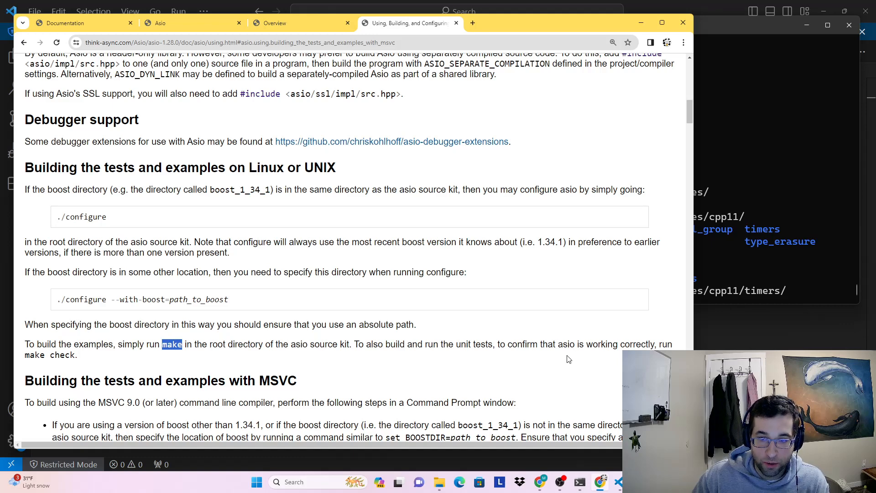
mouse_move(91, 360)
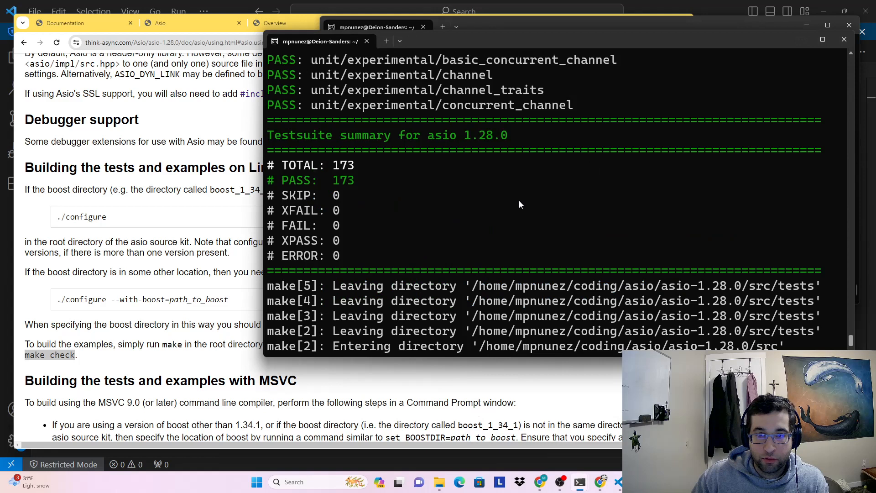
mouse_move(525, 222)
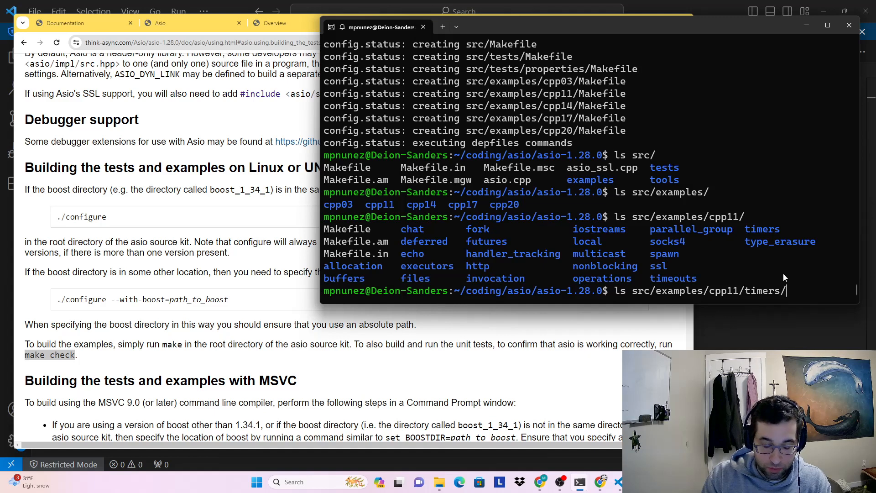
Step: Copy time_t_timer.cpp out of the cpp11 timers examples into a new test-prog folder and enter it
type("*.cp")
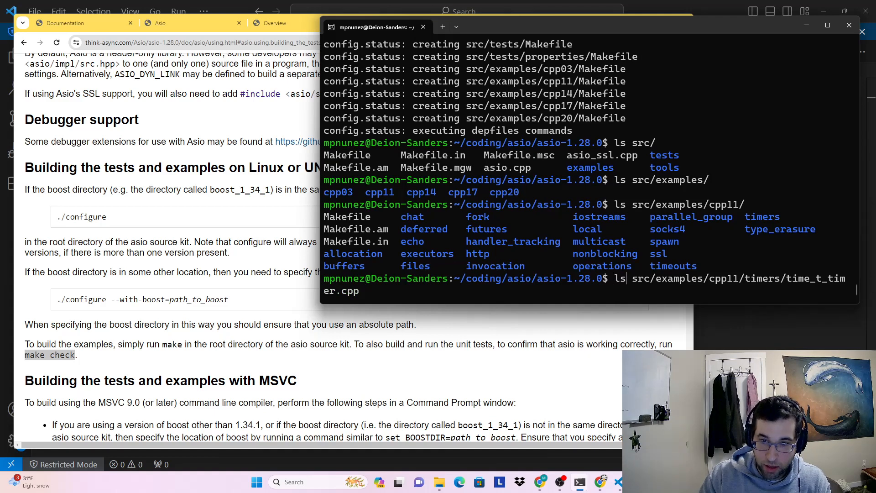
type("cp")
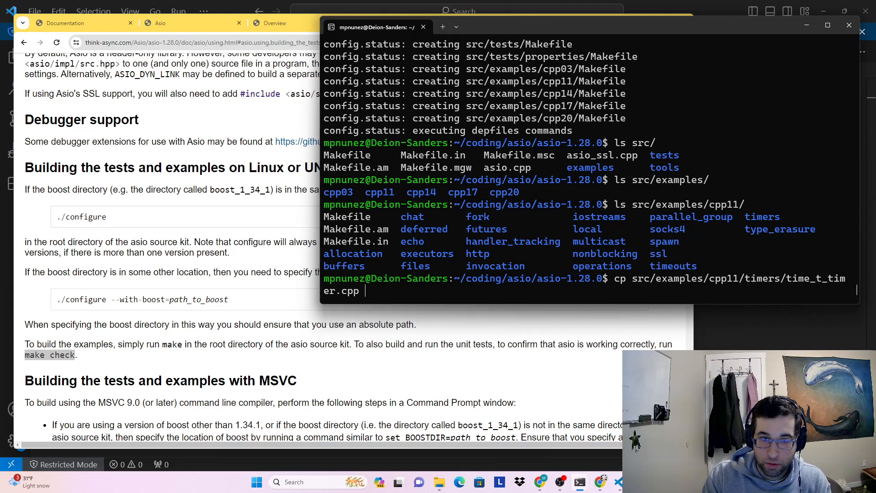
key("Return")
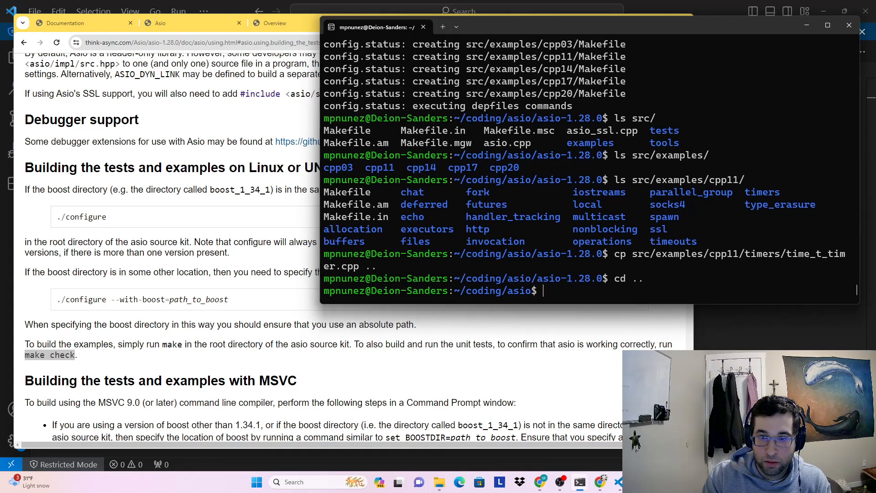
type("ls")
type("mkdir test-prog")
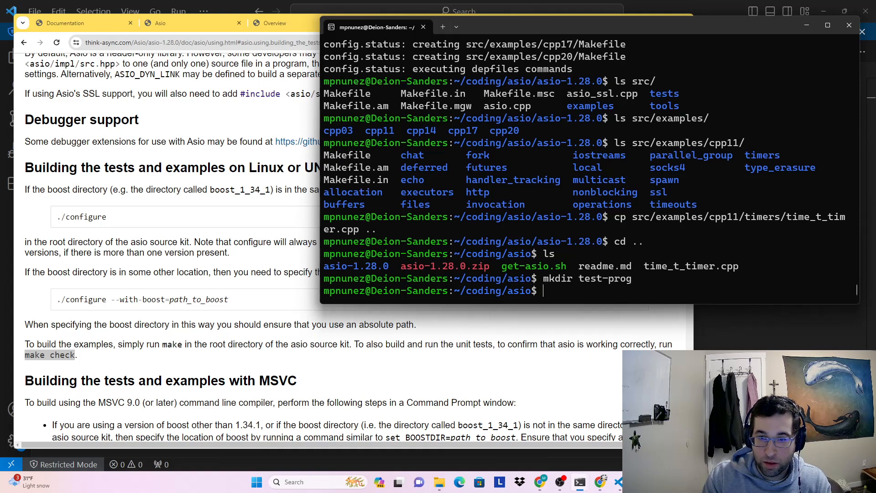
type("mv time_t_timer.cpp")
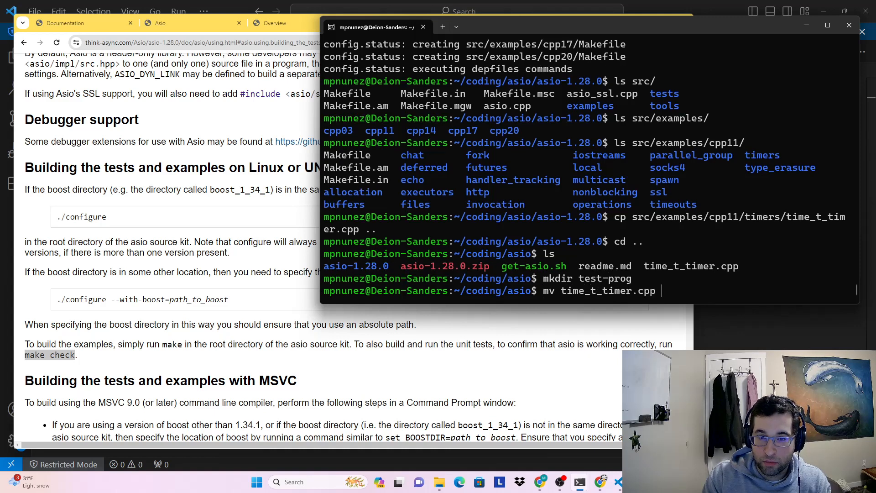
type("test-pr")
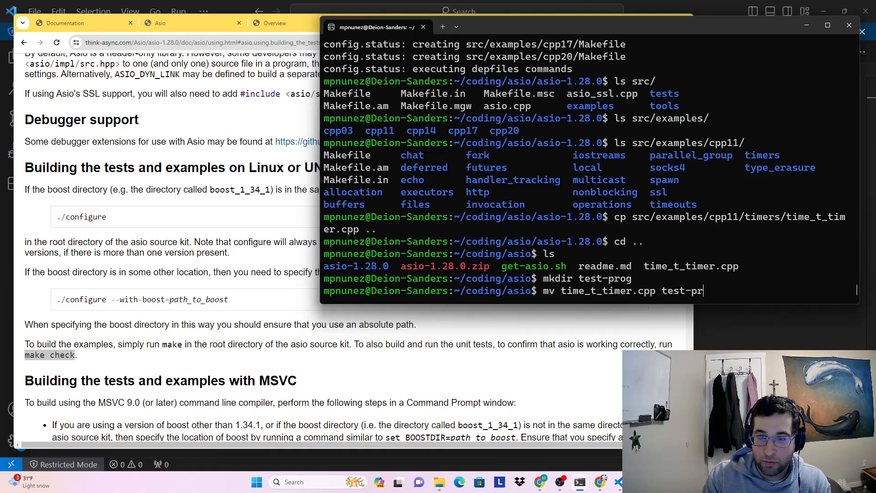
type("cd tes")
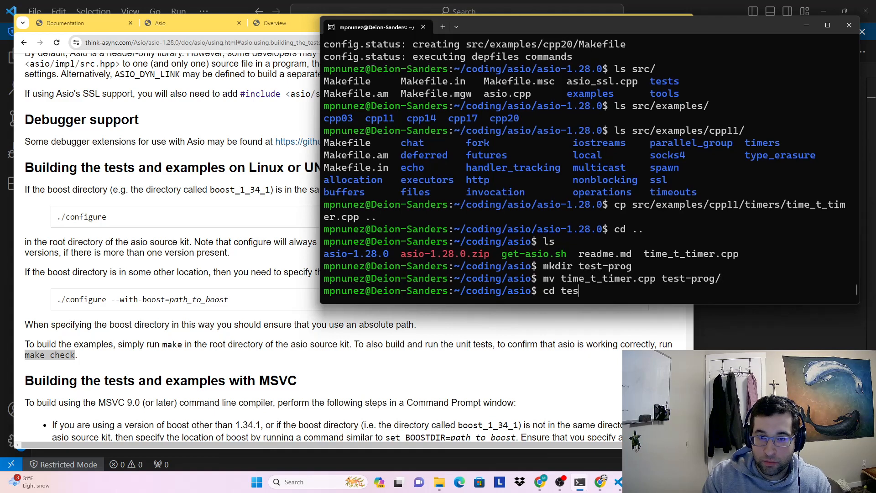
key("Return")
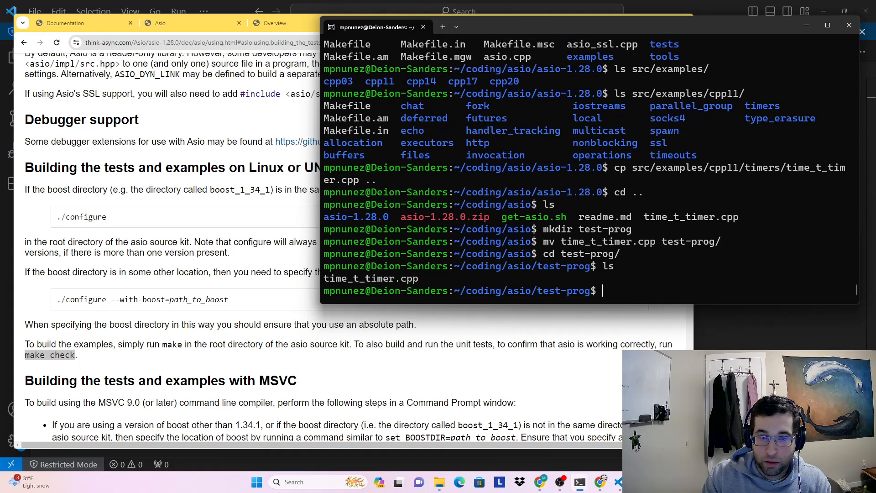
Step: Compose g++ time_t_timer.cpp -I ../asio-1.28.0/include/ to build against the Asio headers
type("g++")
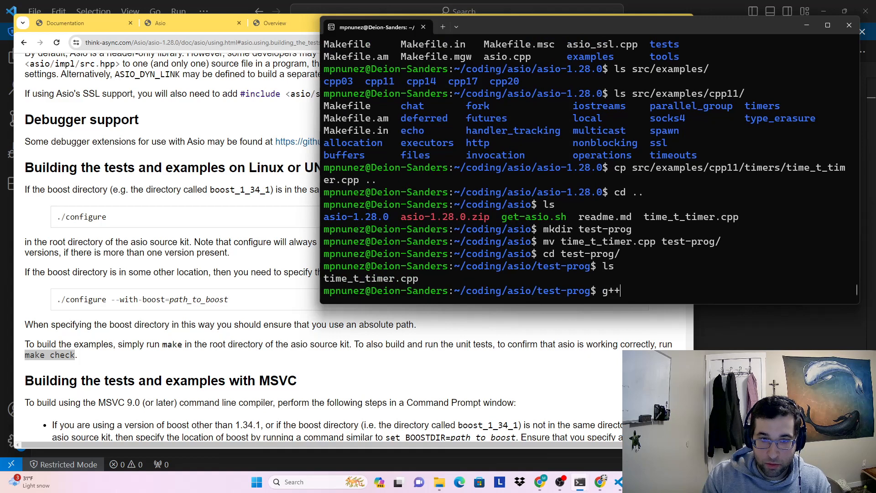
type("time_t_timer.cpp")
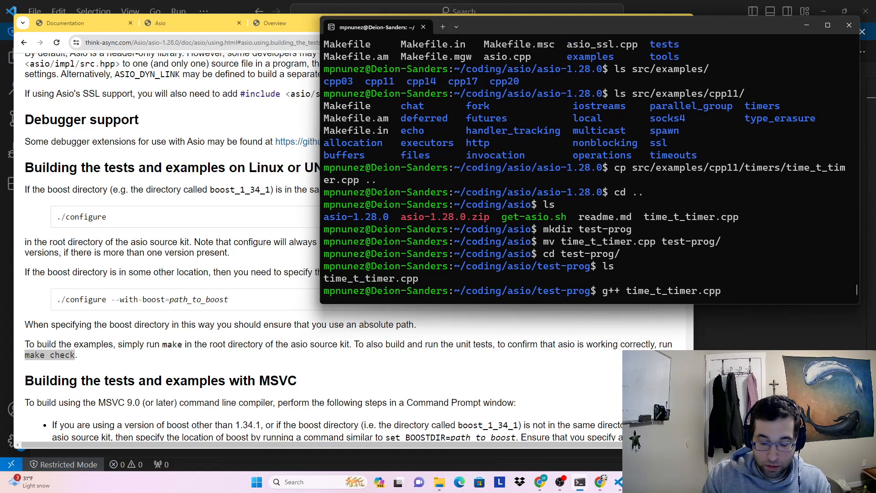
type("-I ../")
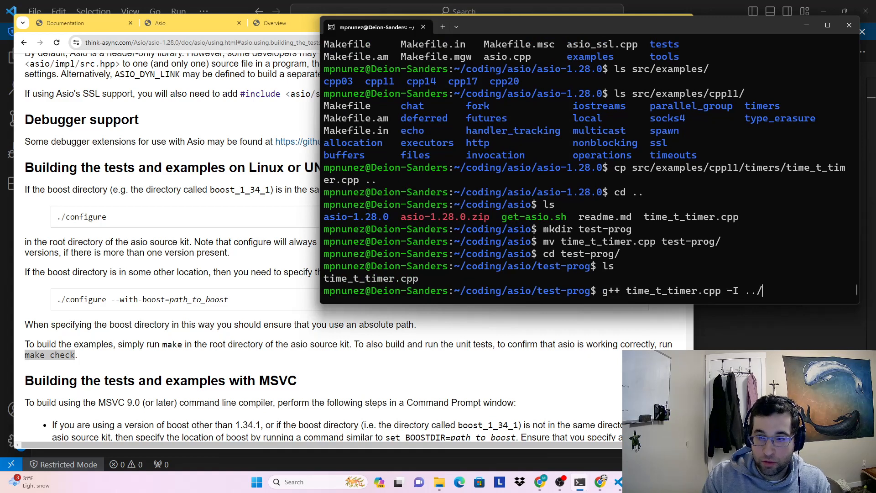
type("asio-1.28.0/in")
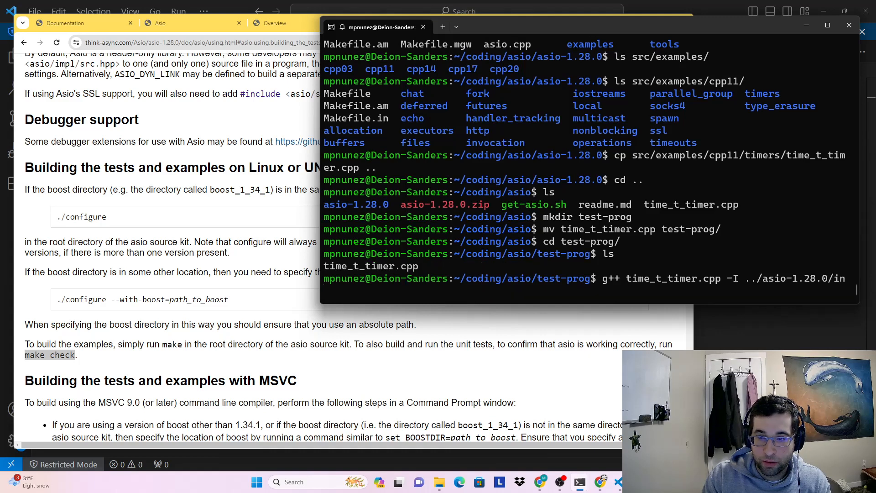
type("clude/")
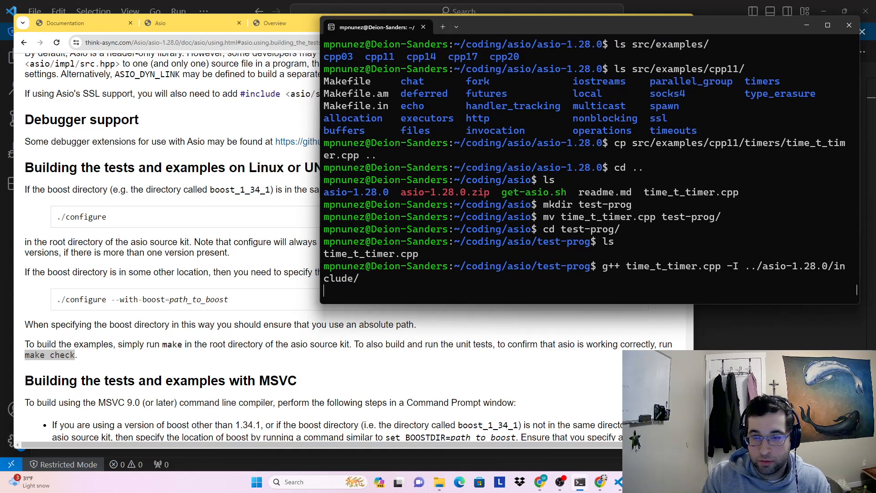
Step: Compile time_t_timer.cpp, adding -pthread after the first attempt fails to link
key("Return")
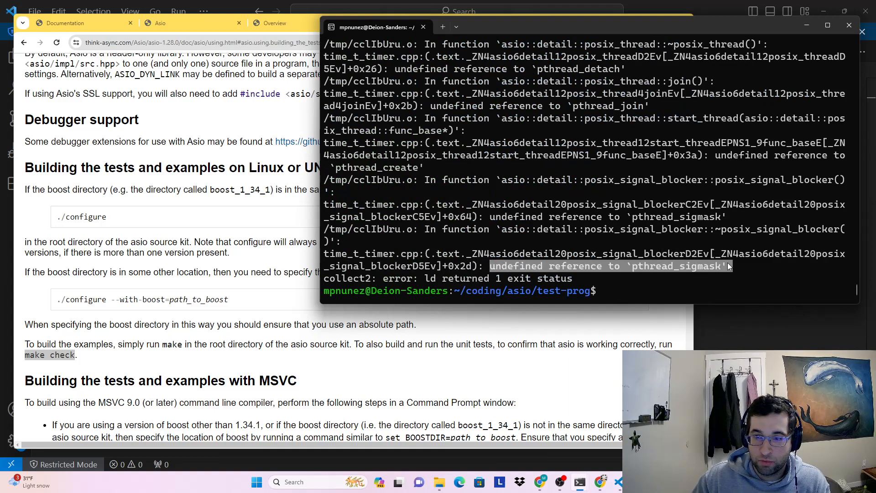
type("g++ time_t_timer.cpp -I ../asio-1.28.0/include/")
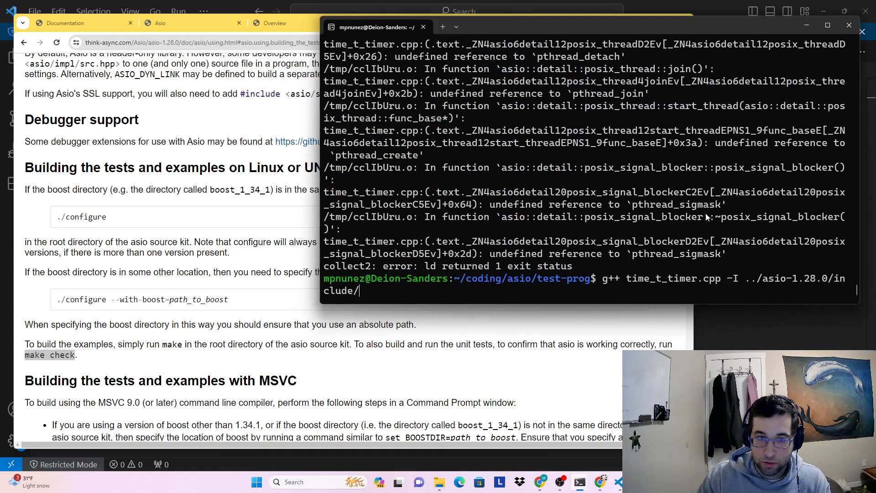
type("-")
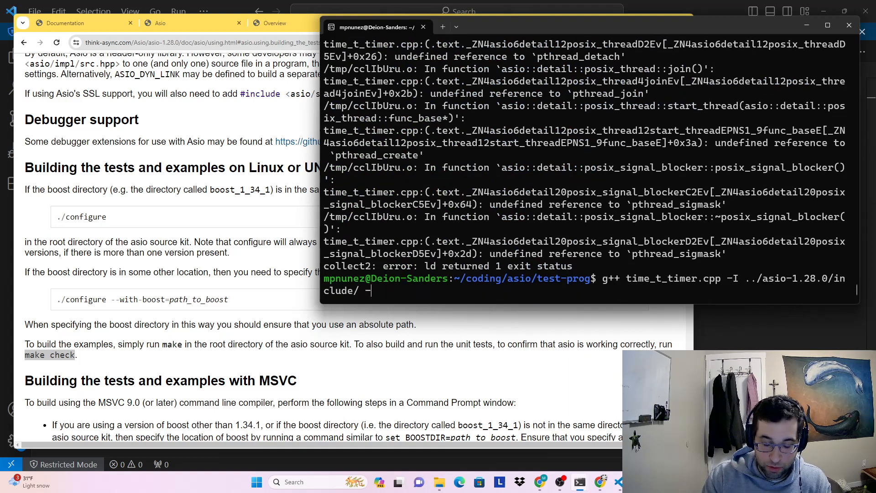
type("pt")
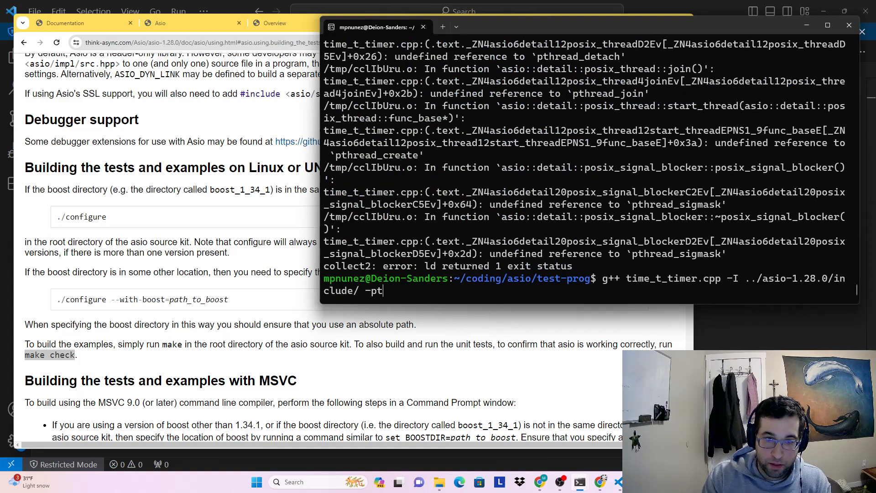
type("heard")
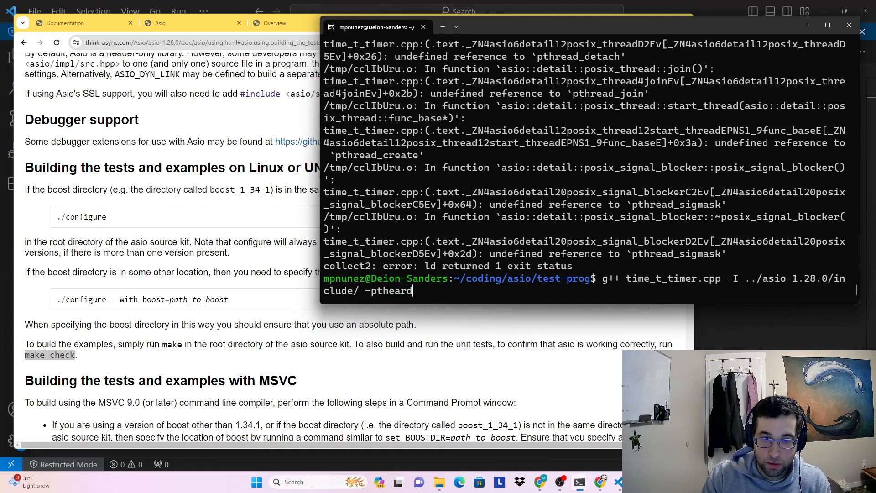
type("d")
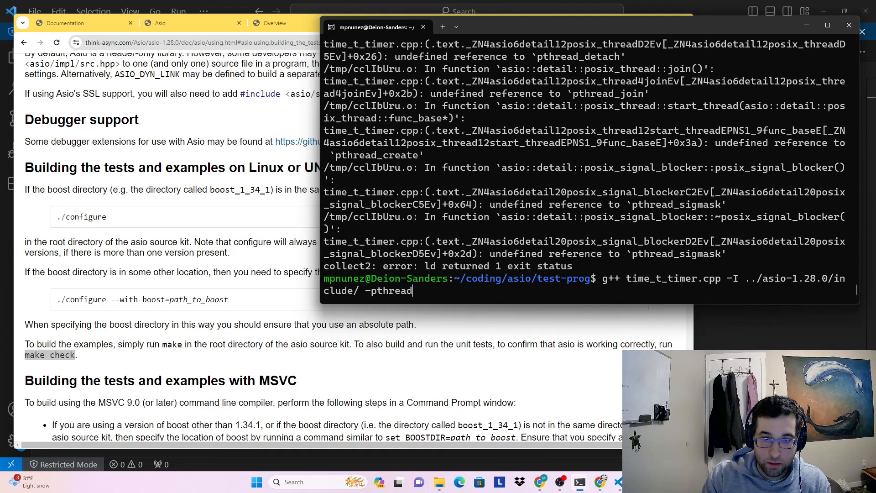
key("Return")
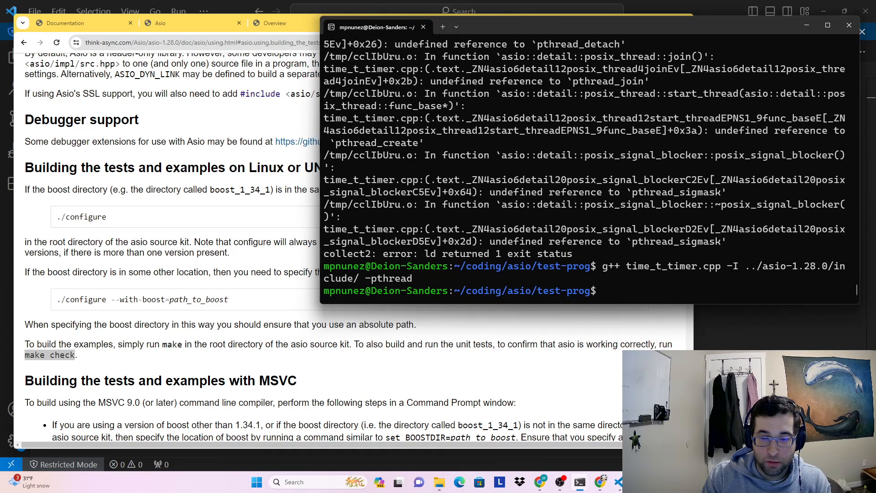
Step: Confirm a.out sits beside time_t_timer.cpp and launch ./a.out
type("ls")
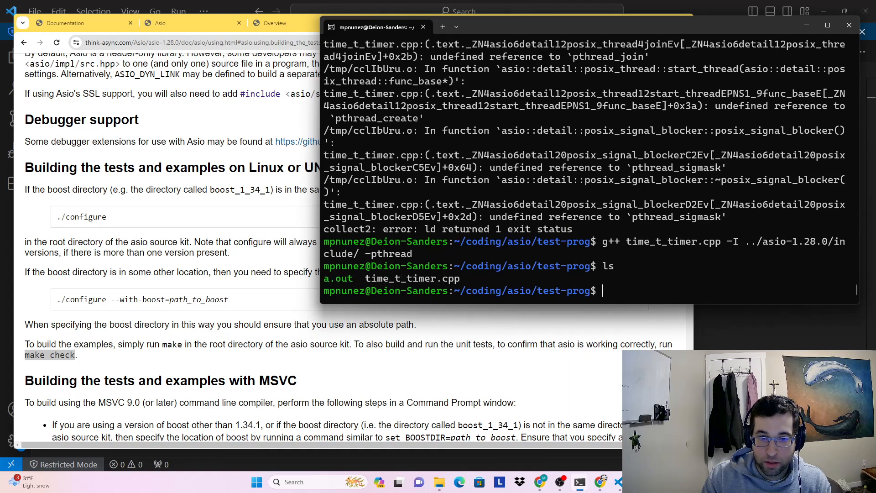
type("./a.out")
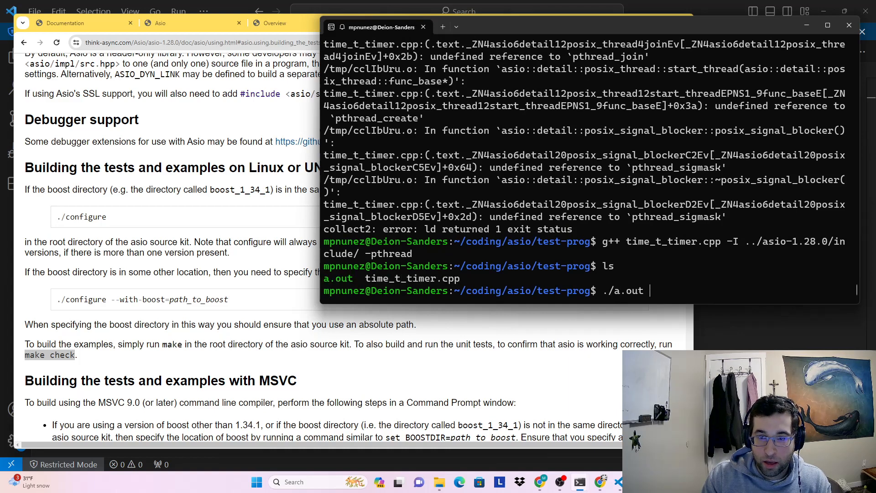
key("Return")
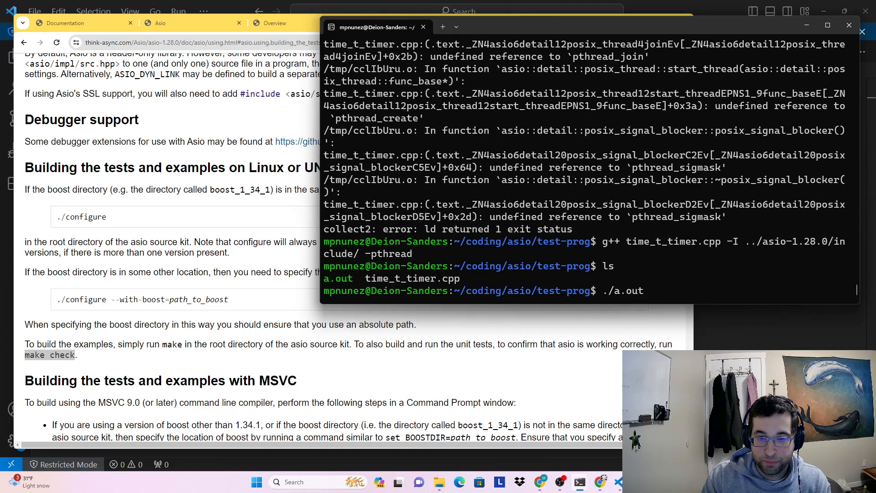
mouse_move(732, 326)
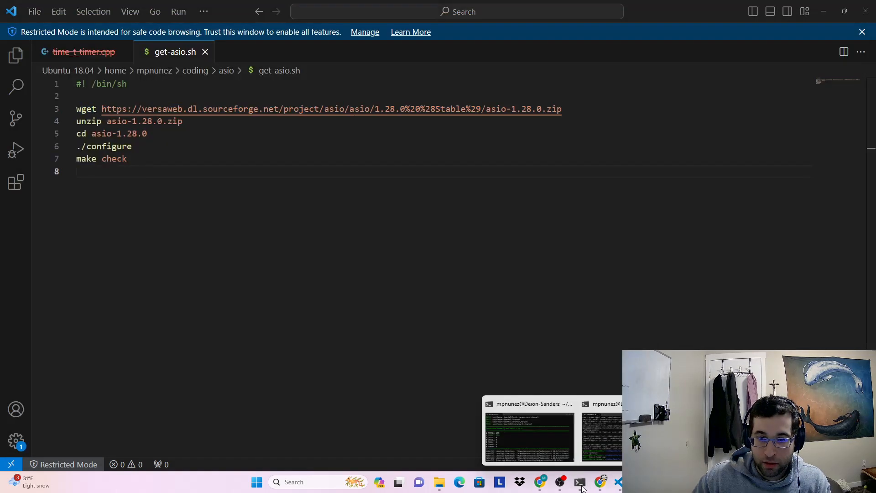
Step: Show time_t_timer.cpp's main() with the five-second synchronous and asynchronous expires_after waits
left_click(83, 52)
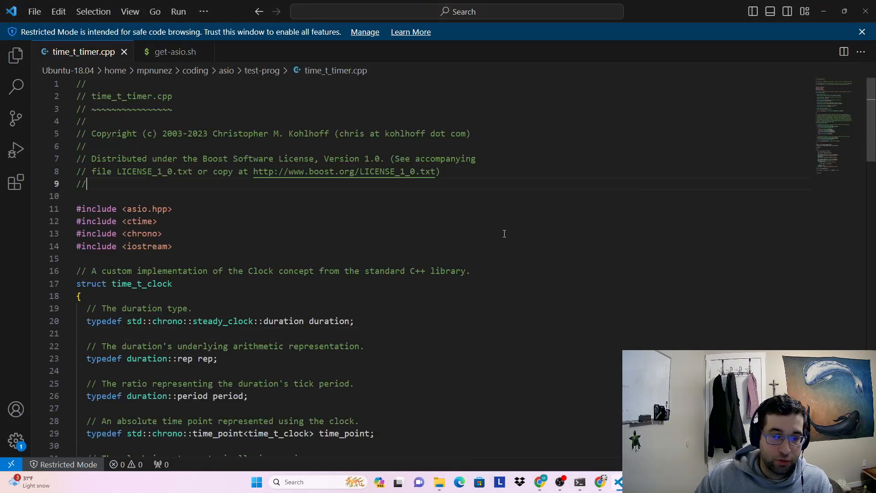
scroll("down", 3)
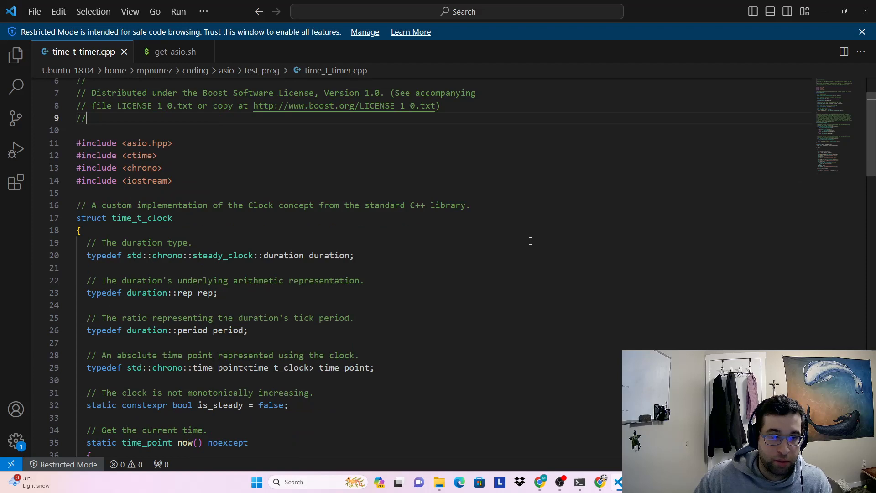
scroll("up", 3)
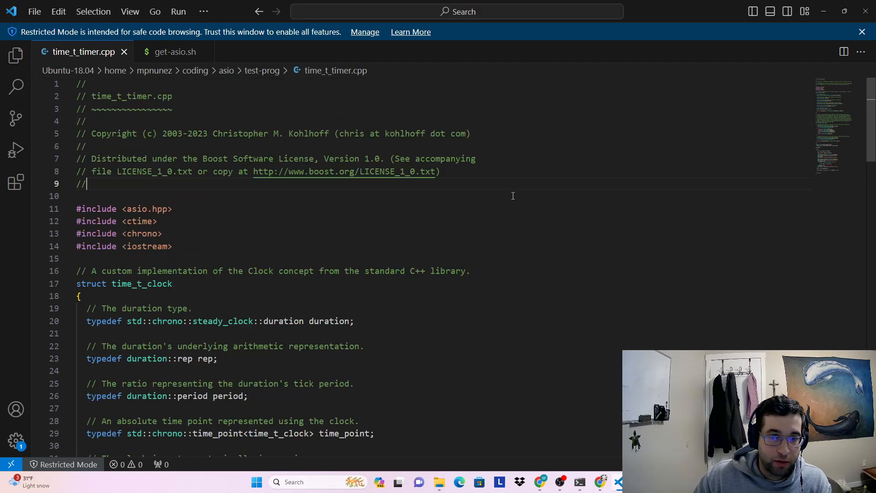
mouse_move(829, 143)
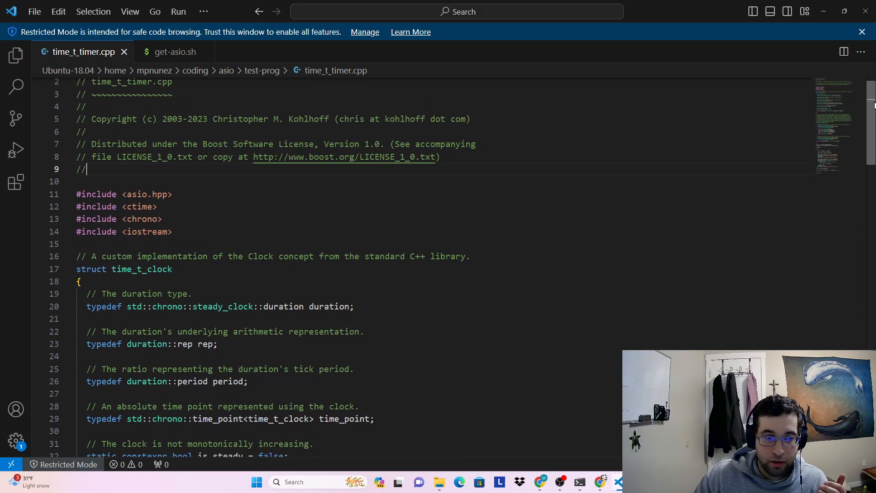
scroll("down", 3)
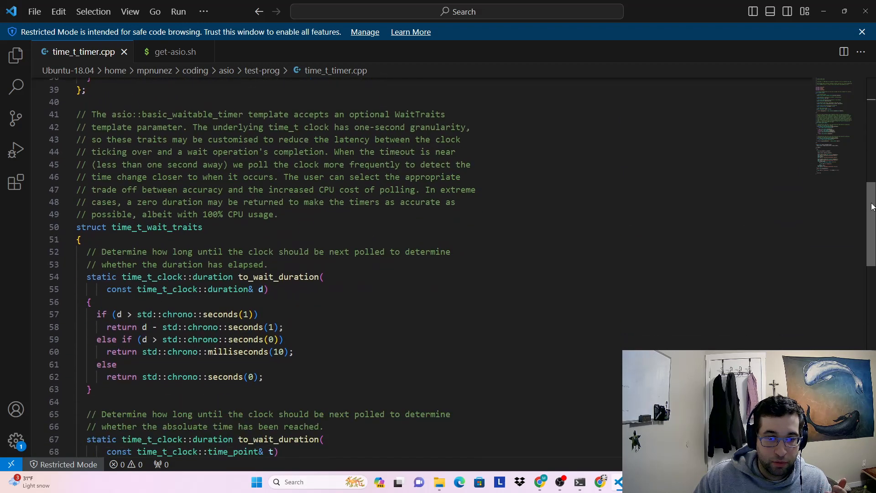
scroll("down", 3)
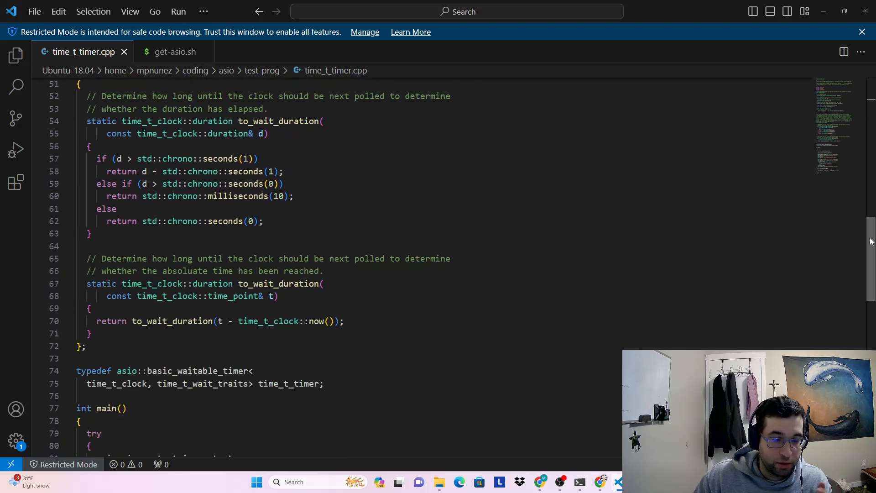
scroll("down", 3)
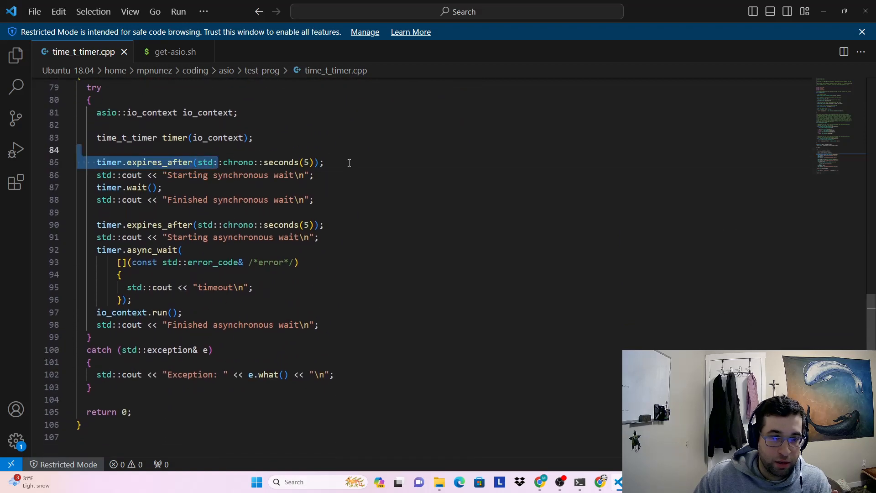
left_click(324, 224)
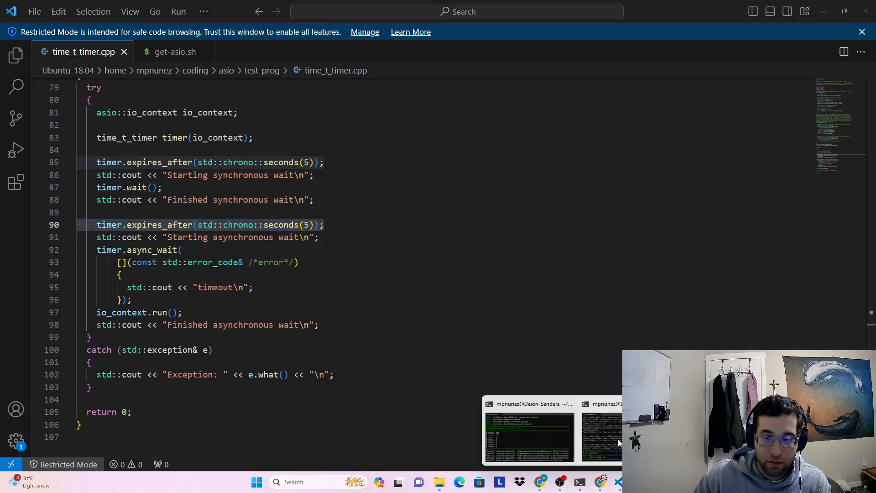
Step: Bring the terminal forward so a.out prints its synchronous and asynchronous wait messages
left_click(528, 433)
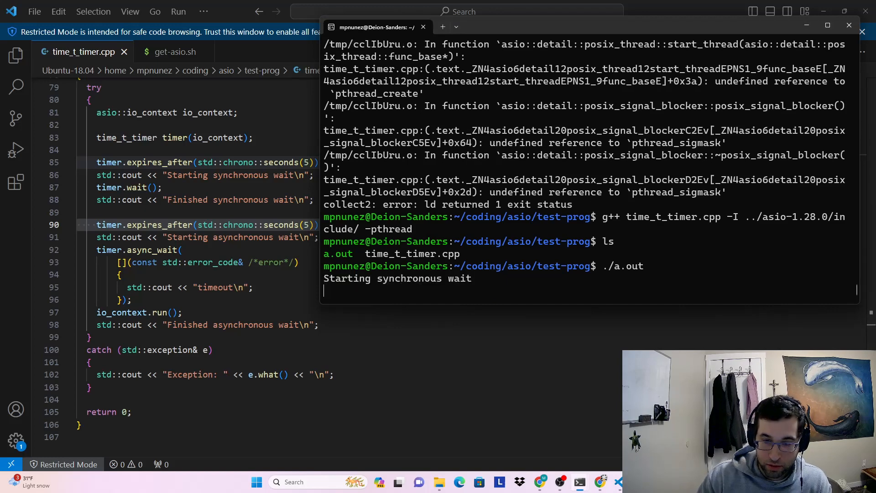
mouse_move(711, 267)
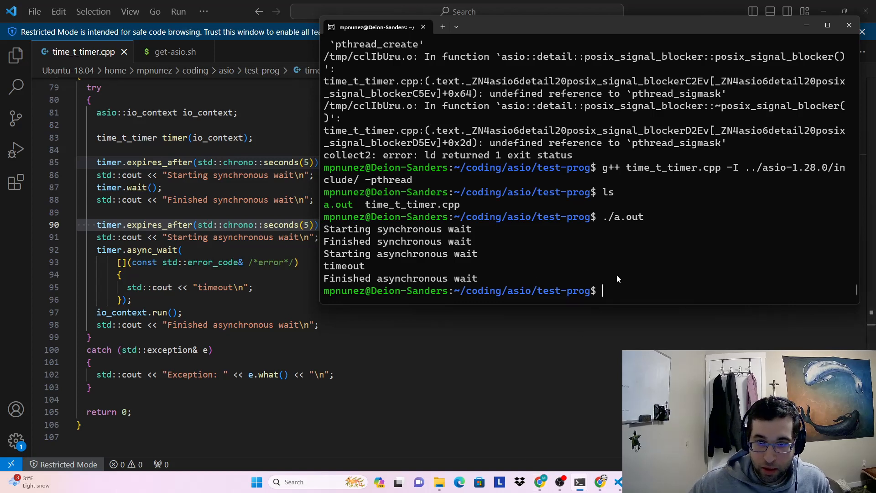
mouse_move(569, 484)
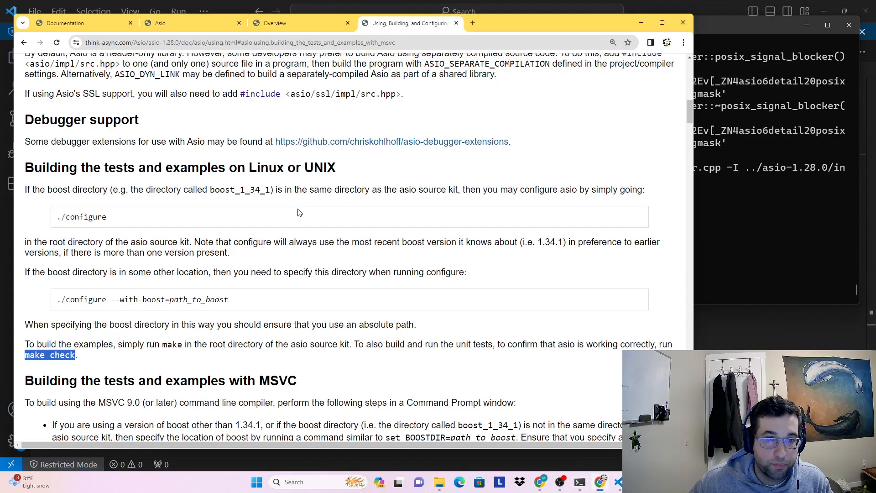
Step: Show the asio-1.28.0/doc index with Overview, Tutorial, Examples and Reference in Chrome
left_click(274, 23)
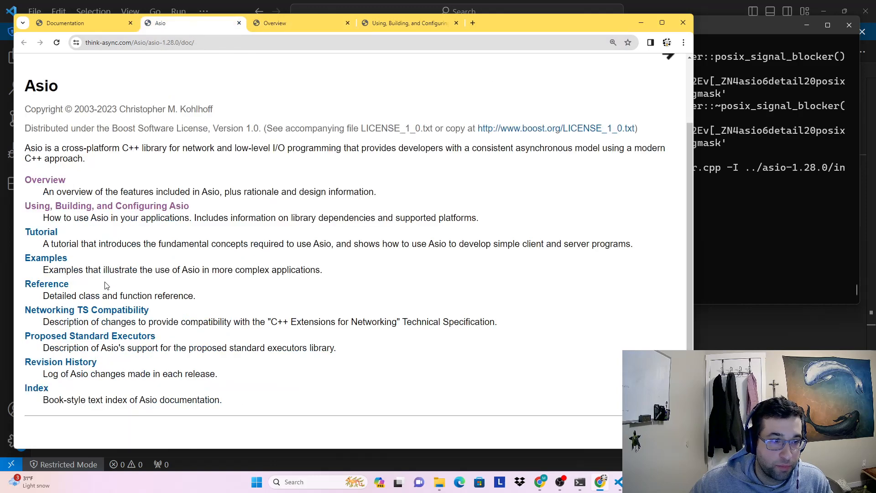
mouse_move(166, 307)
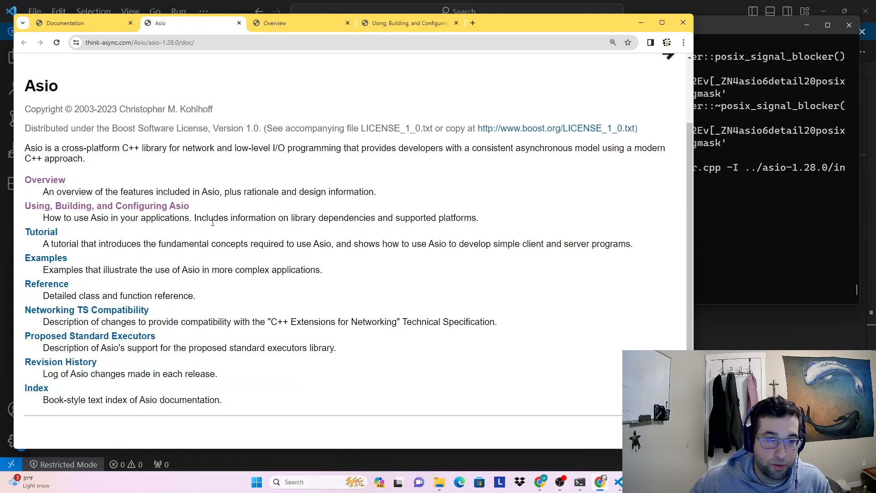
mouse_move(764, 217)
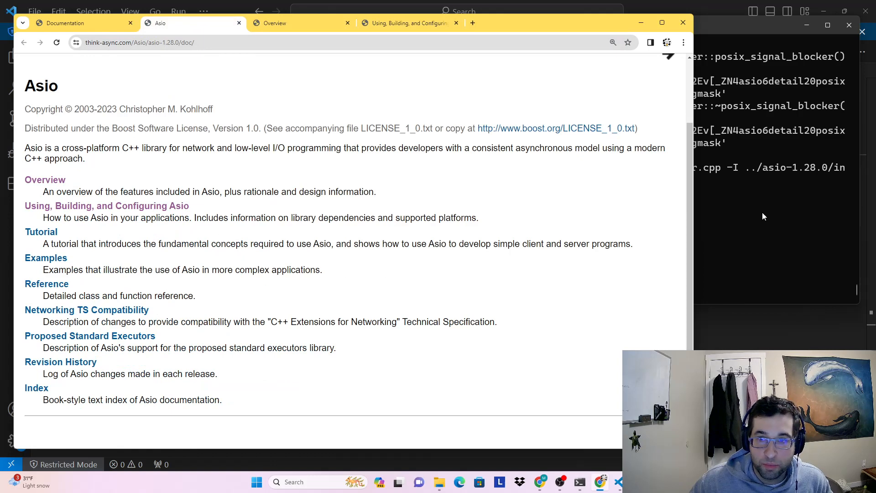